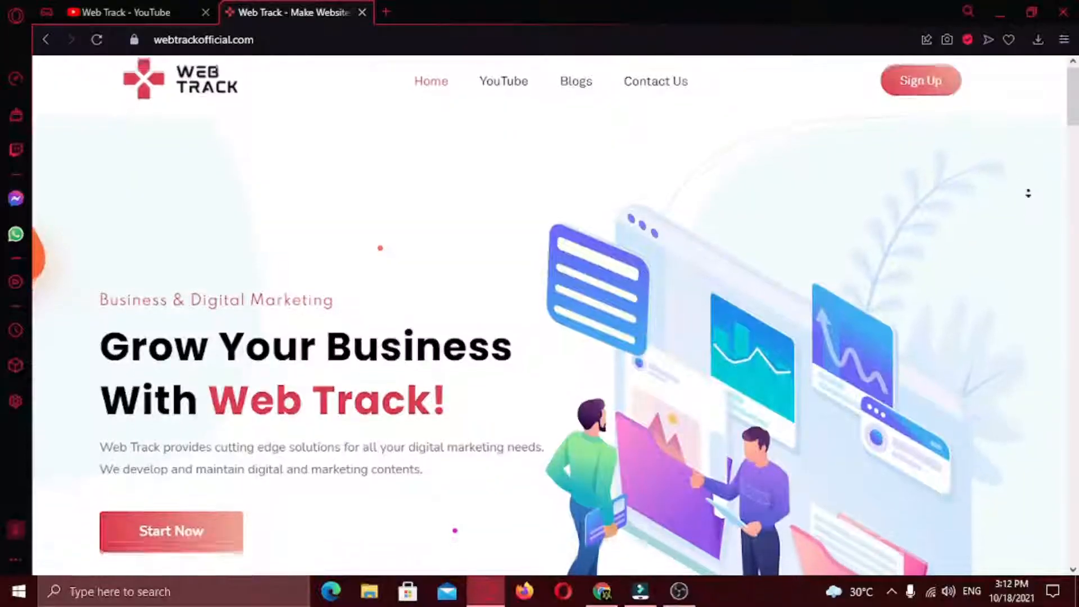
# Save a full-size product image from the Media Library into Downloads
pyautogui.scroll(-3)
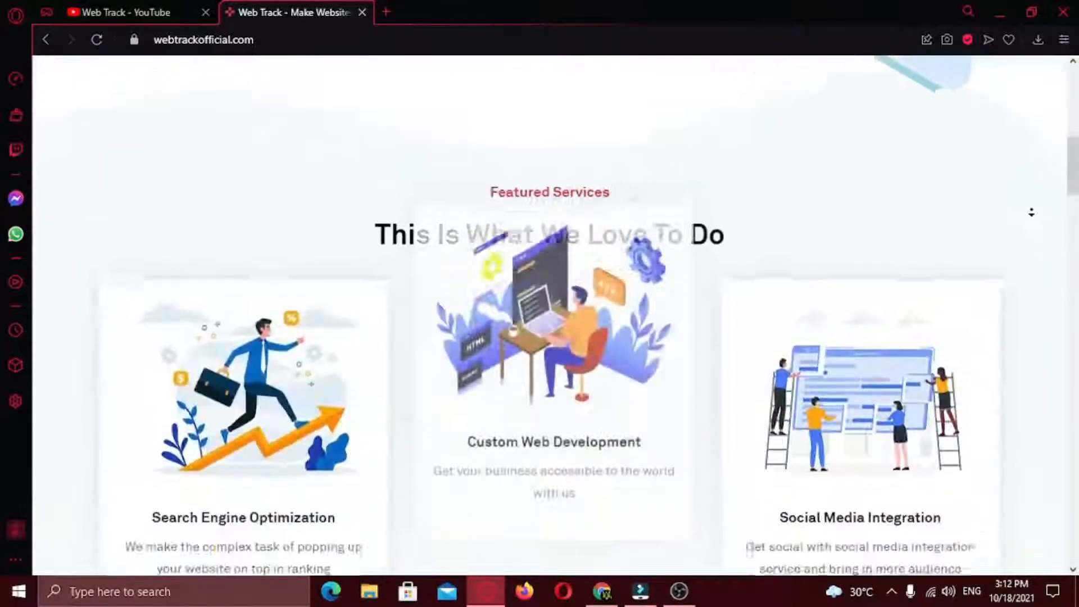
pyautogui.scroll(-3)
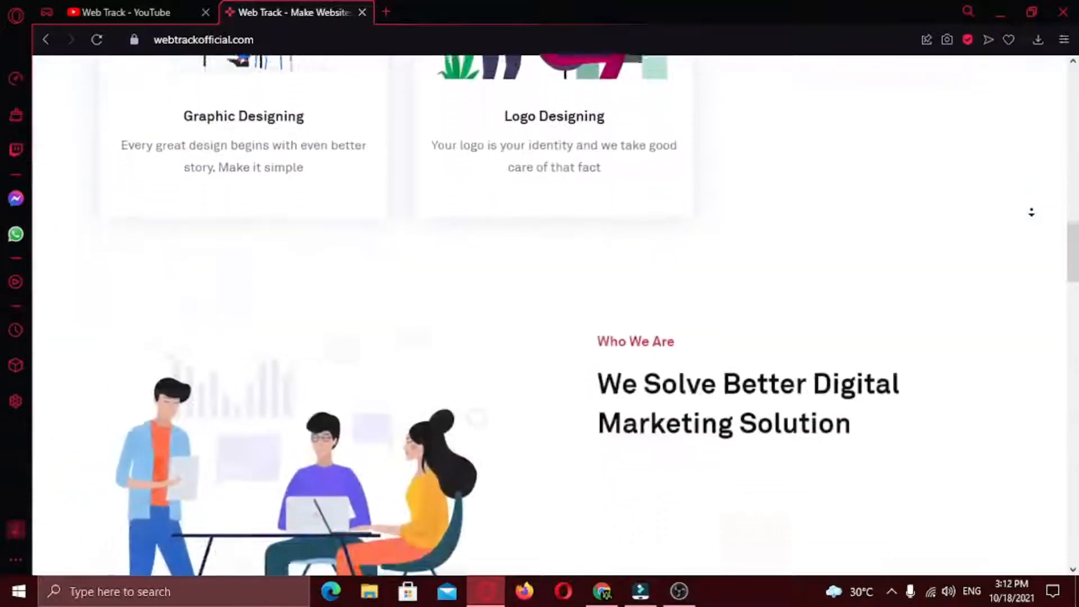
pyautogui.scroll(-3)
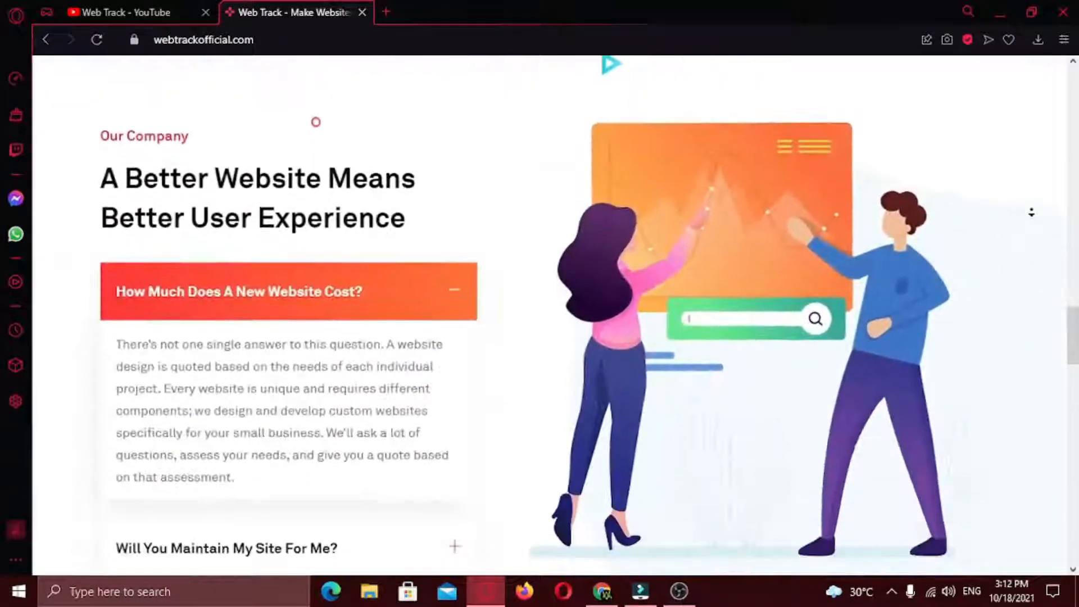
pyautogui.scroll(-3)
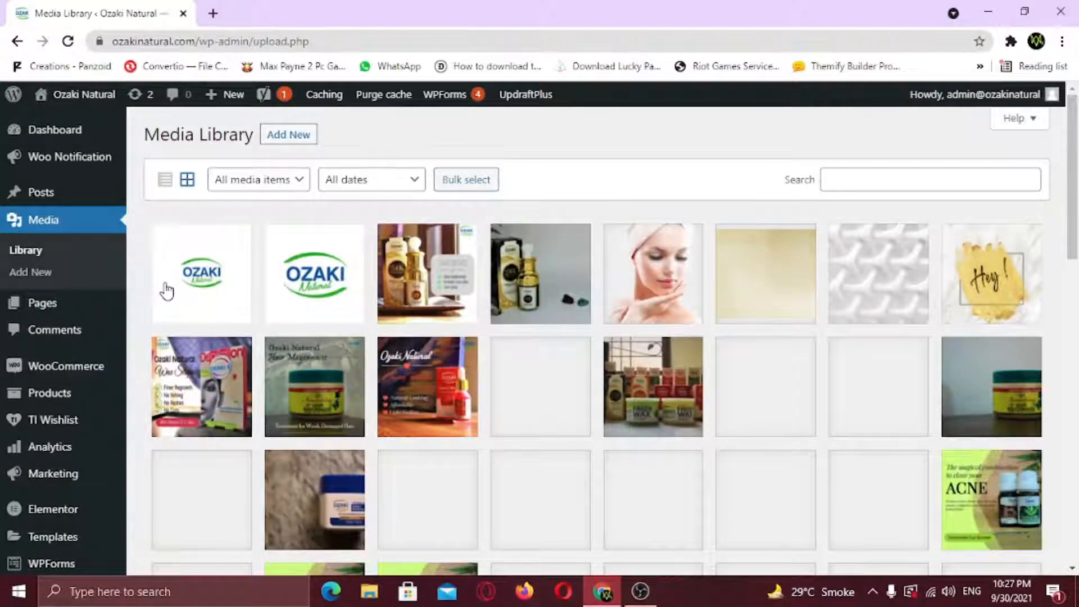
pyautogui.moveTo(378, 289)
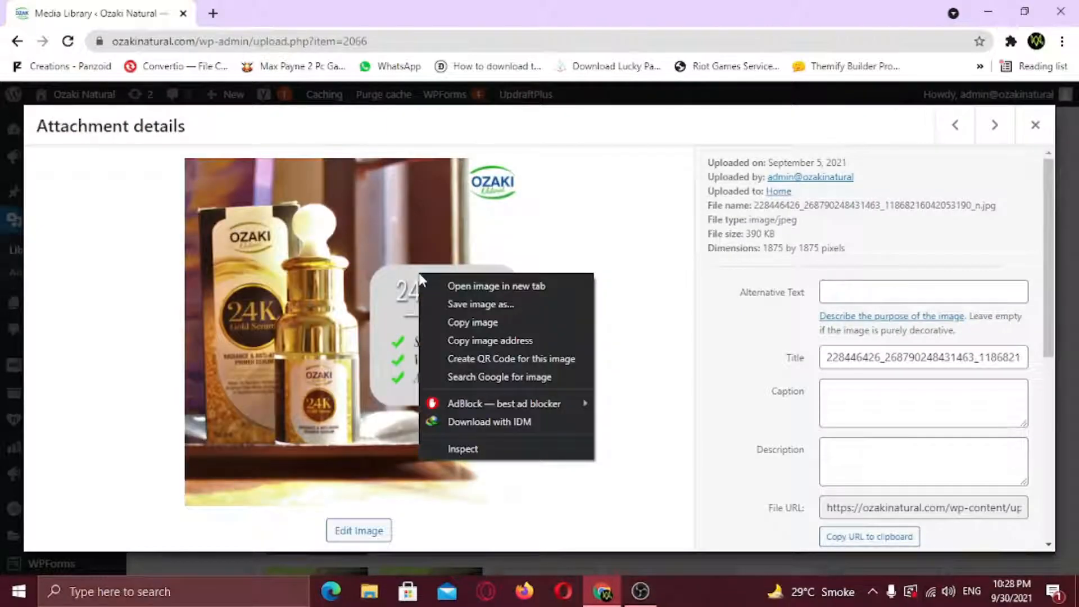
pyautogui.click(480, 304)
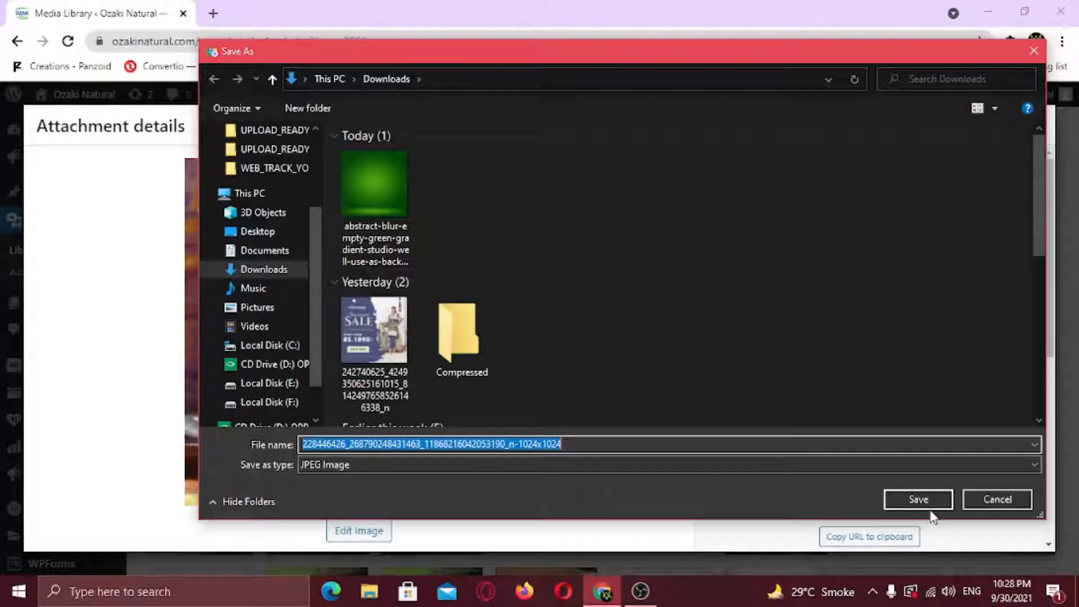
pyautogui.click(917, 499)
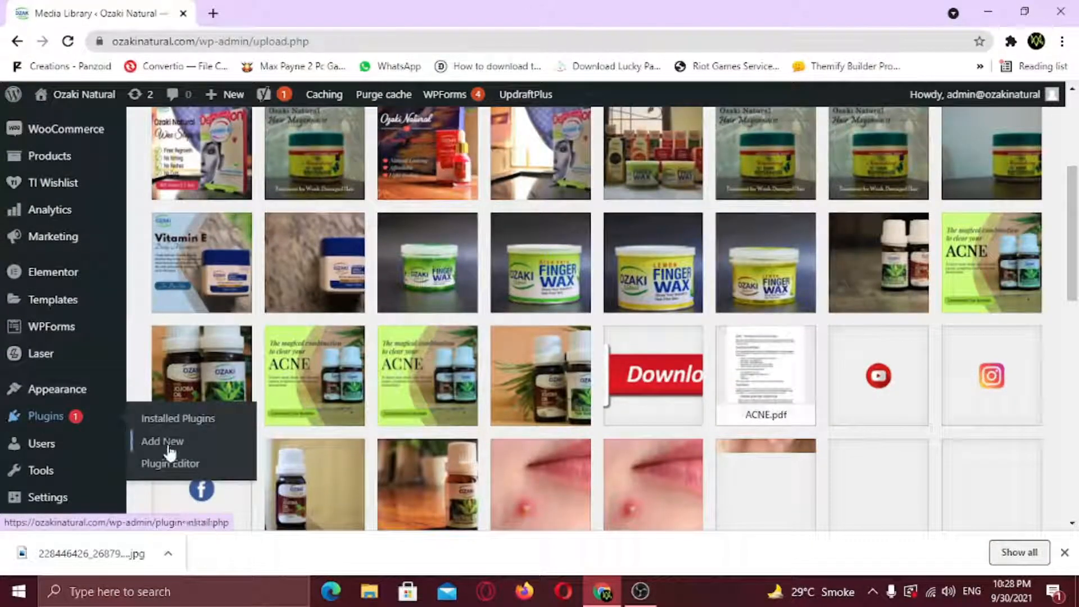
# Search 'export media library' in Add New plugins, then install and activate Export Media Library
pyautogui.click(162, 441)
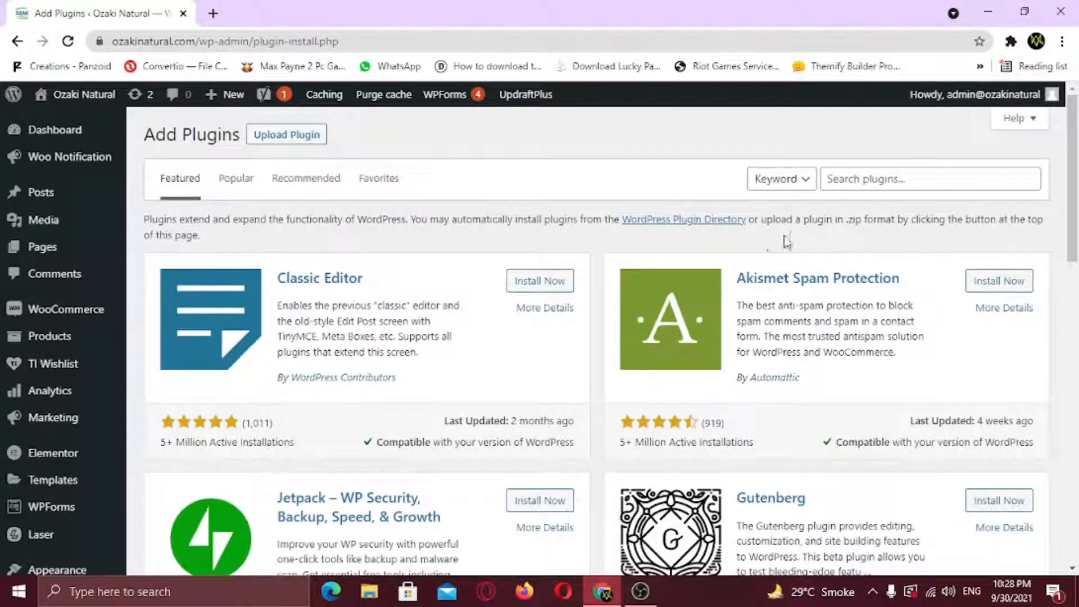
pyautogui.write('export media library')
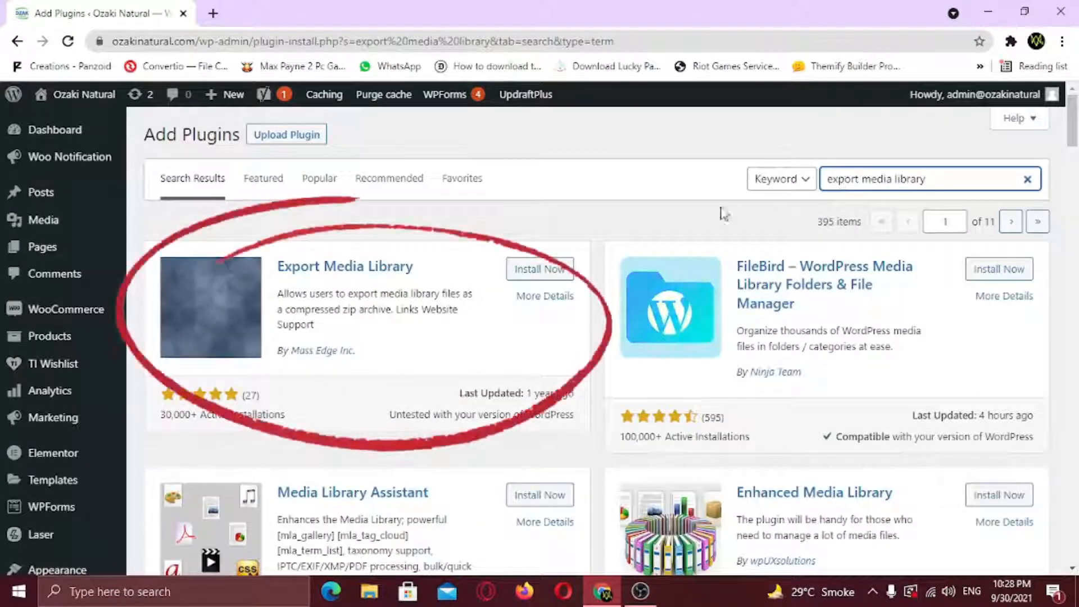
pyautogui.click(540, 269)
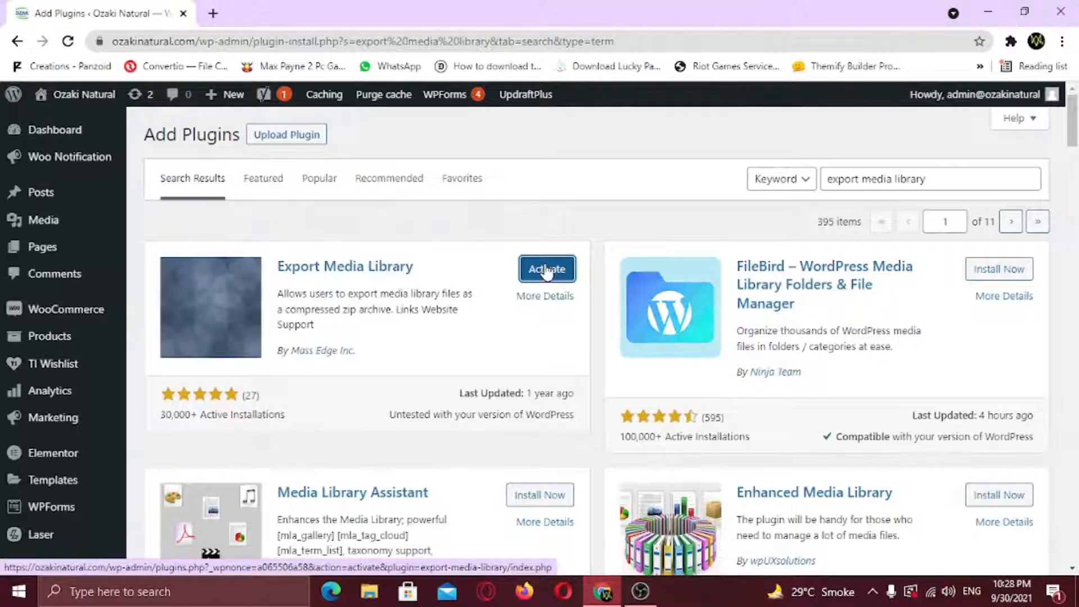
pyautogui.click(547, 269)
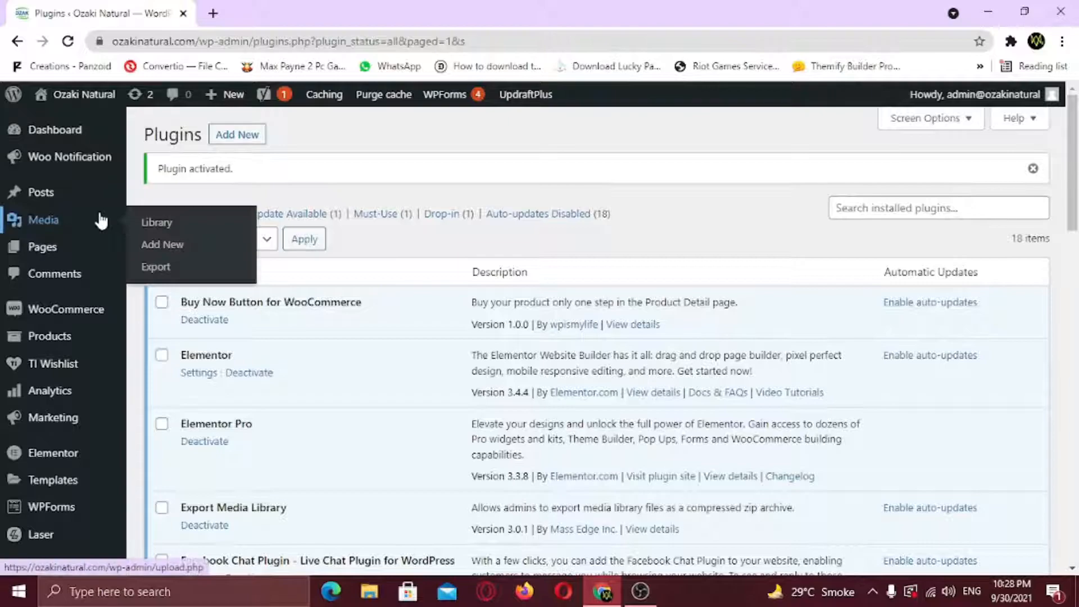
pyautogui.moveTo(162, 245)
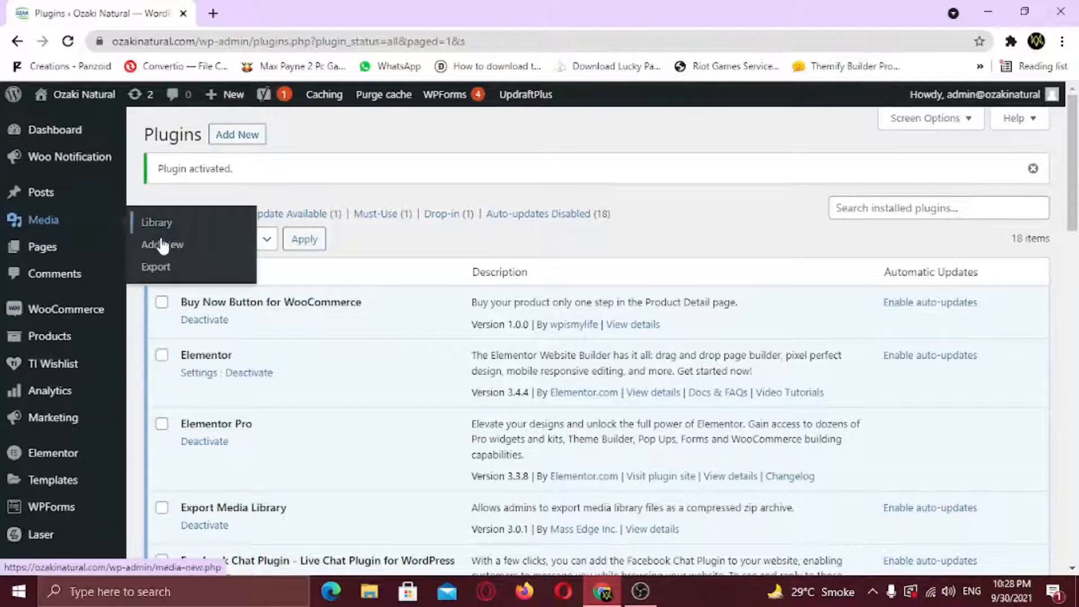
# Export the media library as an uncompressed zip with all files in a single folder
pyautogui.click(155, 267)
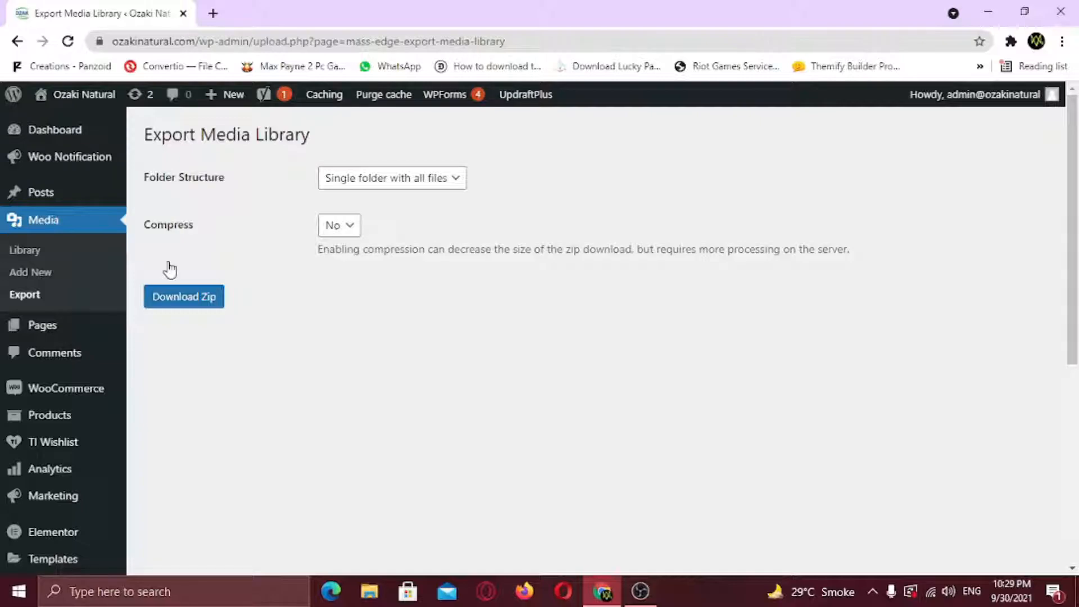
pyautogui.click(391, 177)
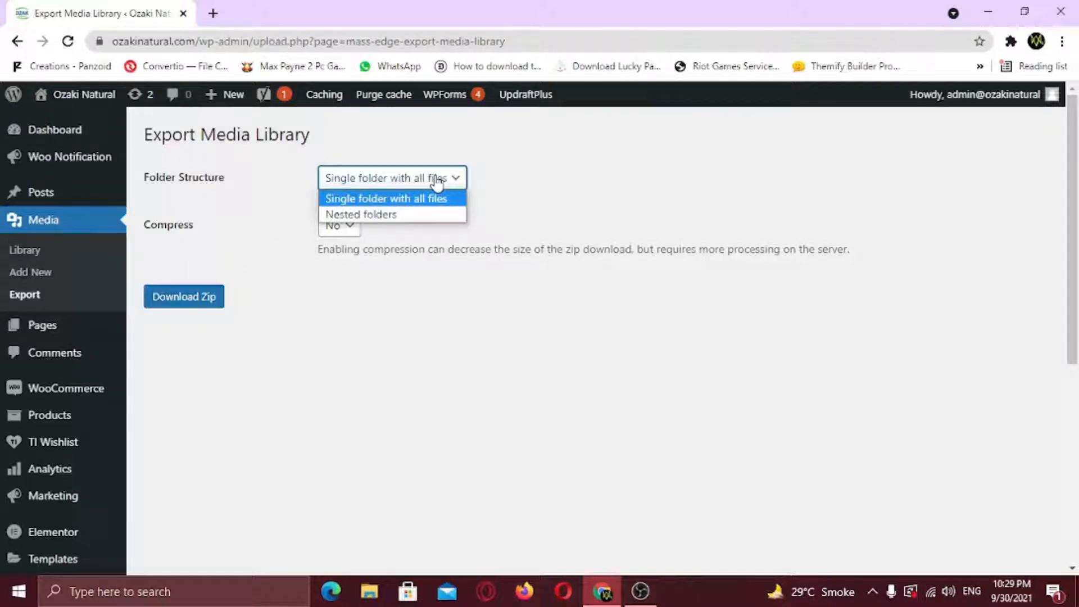
pyautogui.moveTo(456, 214)
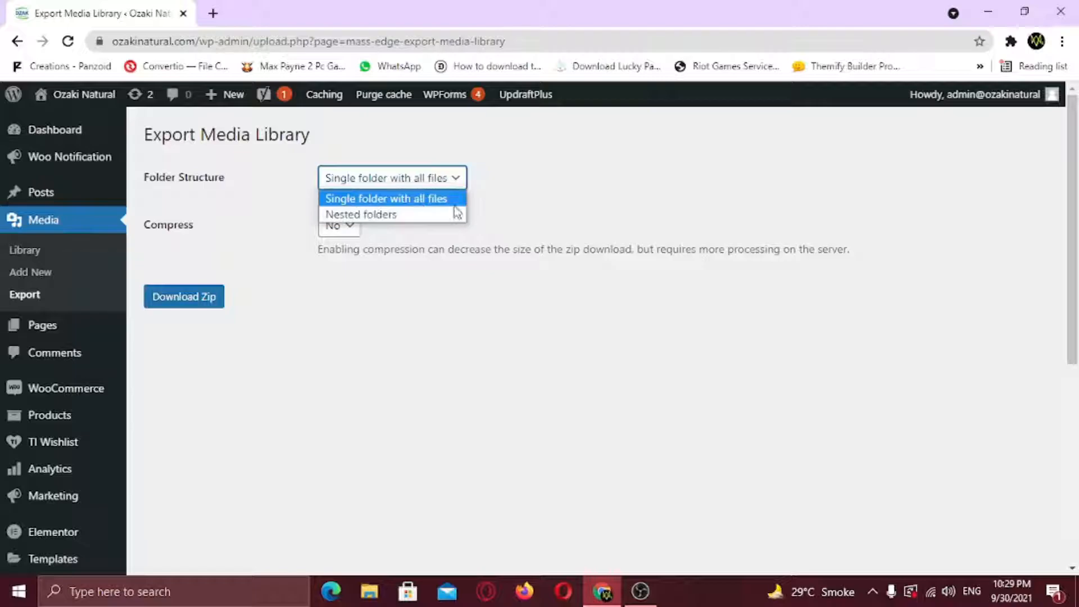
pyautogui.click(386, 198)
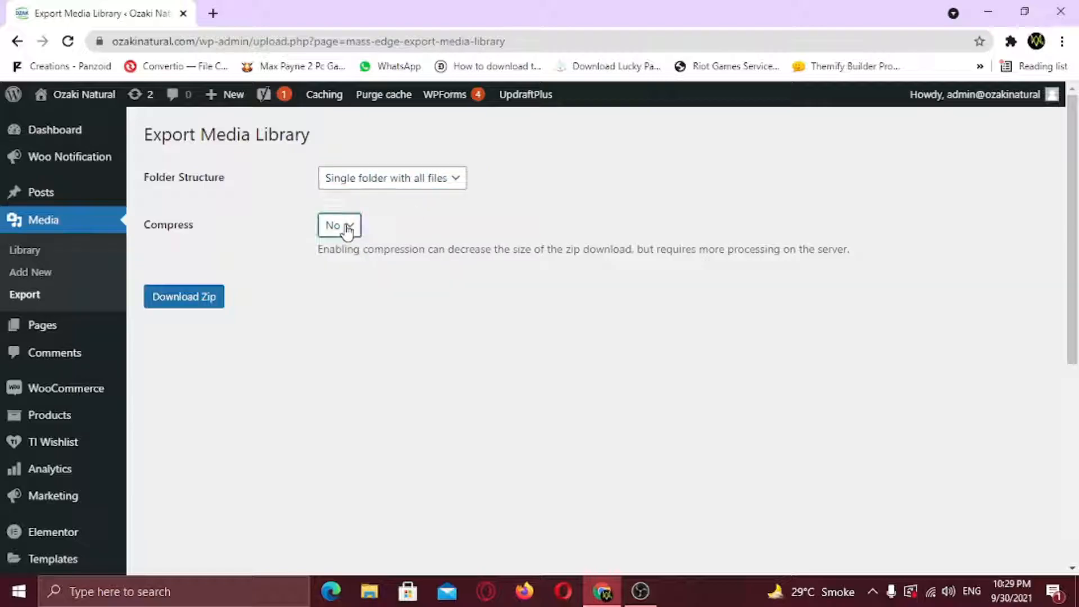
pyautogui.moveTo(533, 273)
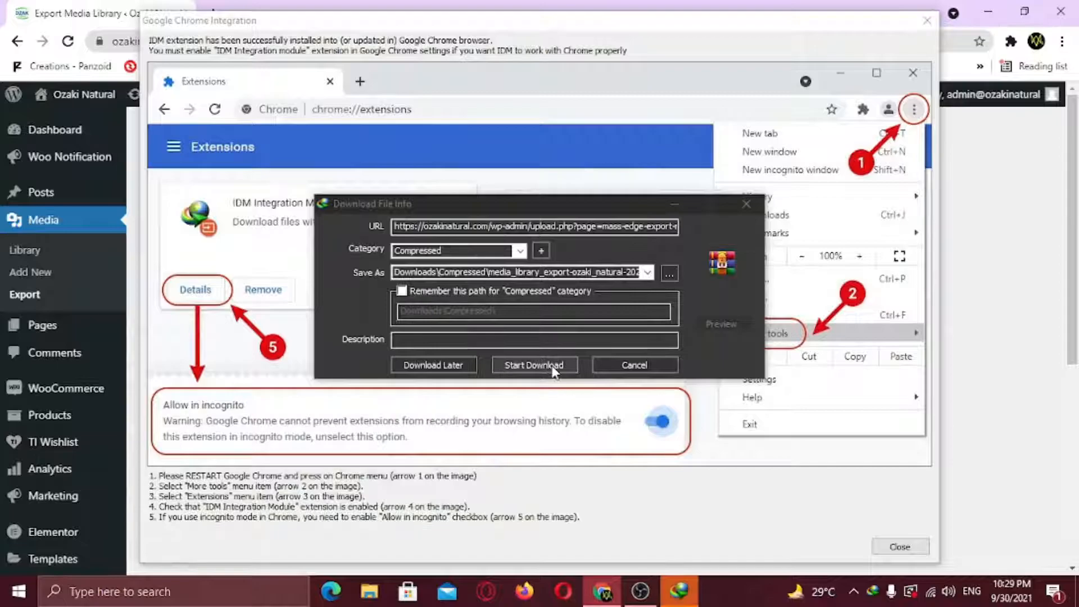
pyautogui.click(634, 365)
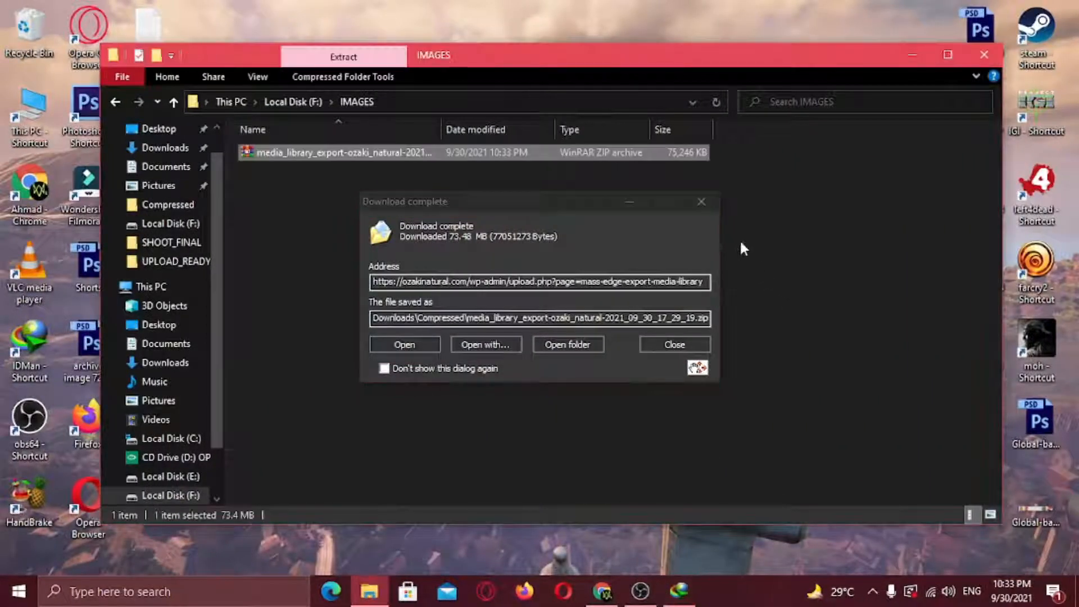
# Extract the media library zip into F:\IMAGES and browse the 171 extracted files
pyautogui.click(674, 344)
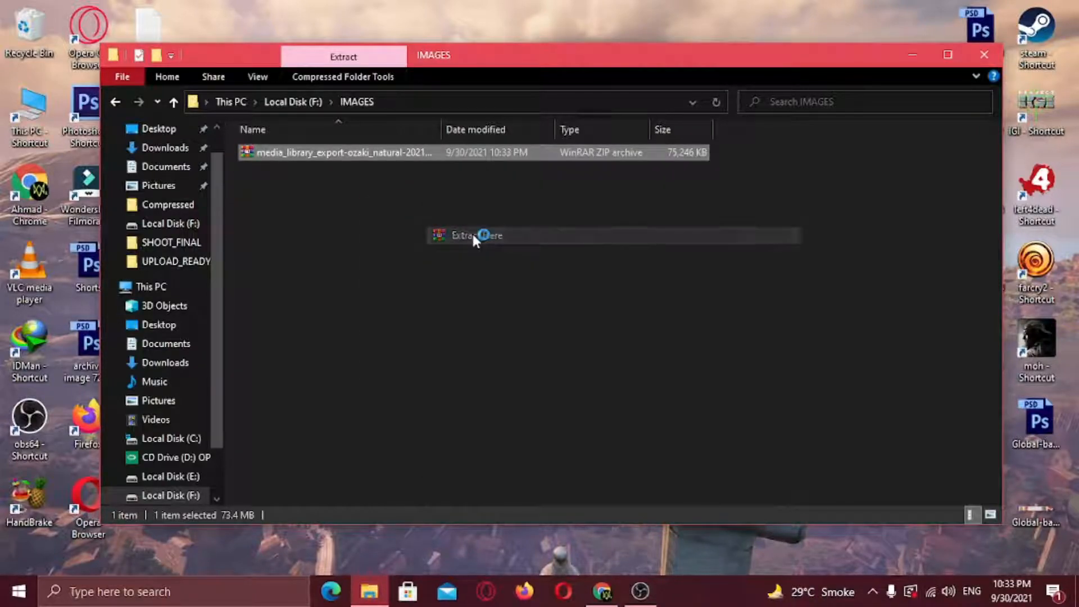
pyautogui.click(468, 236)
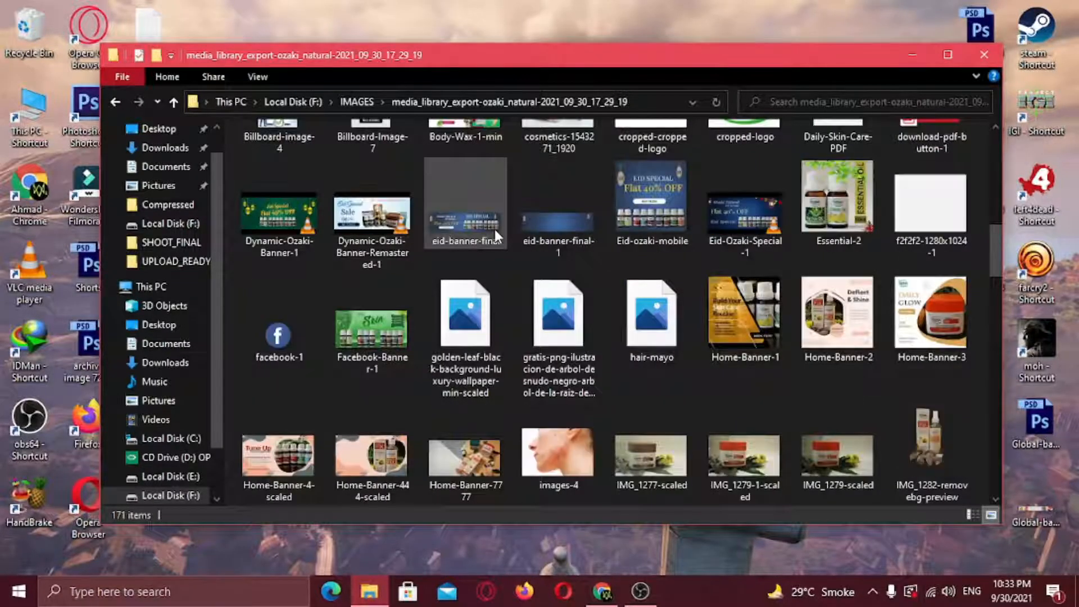
pyautogui.scroll(-3)
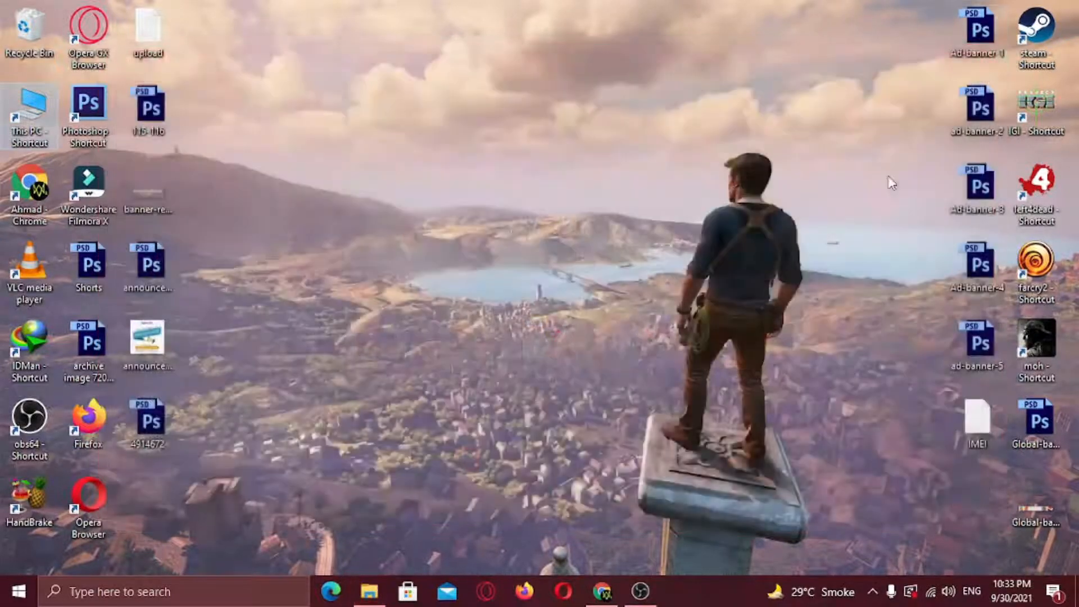
pyautogui.moveTo(833, 260)
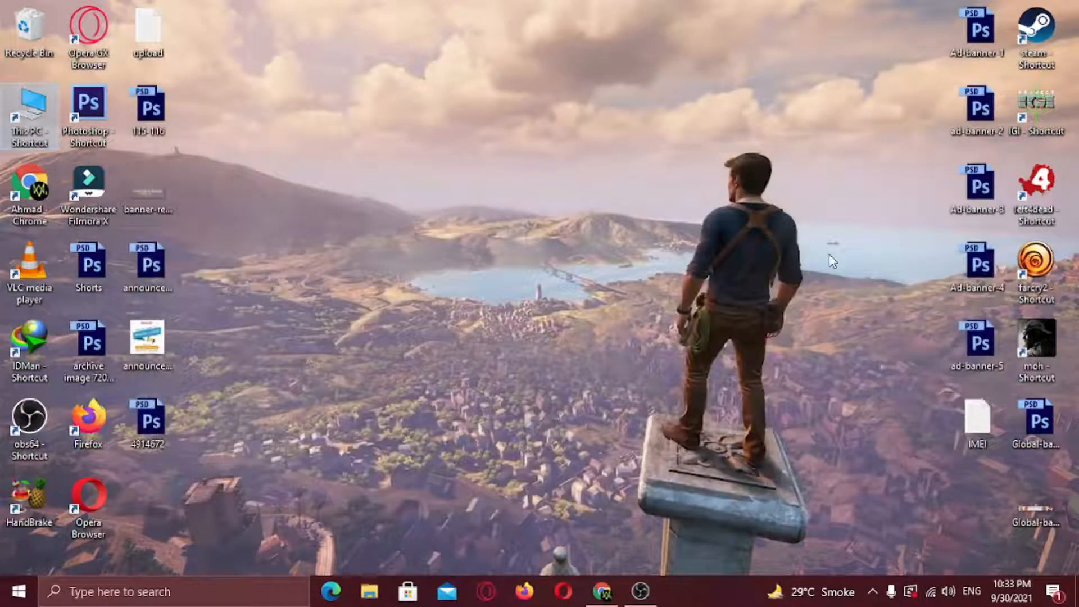